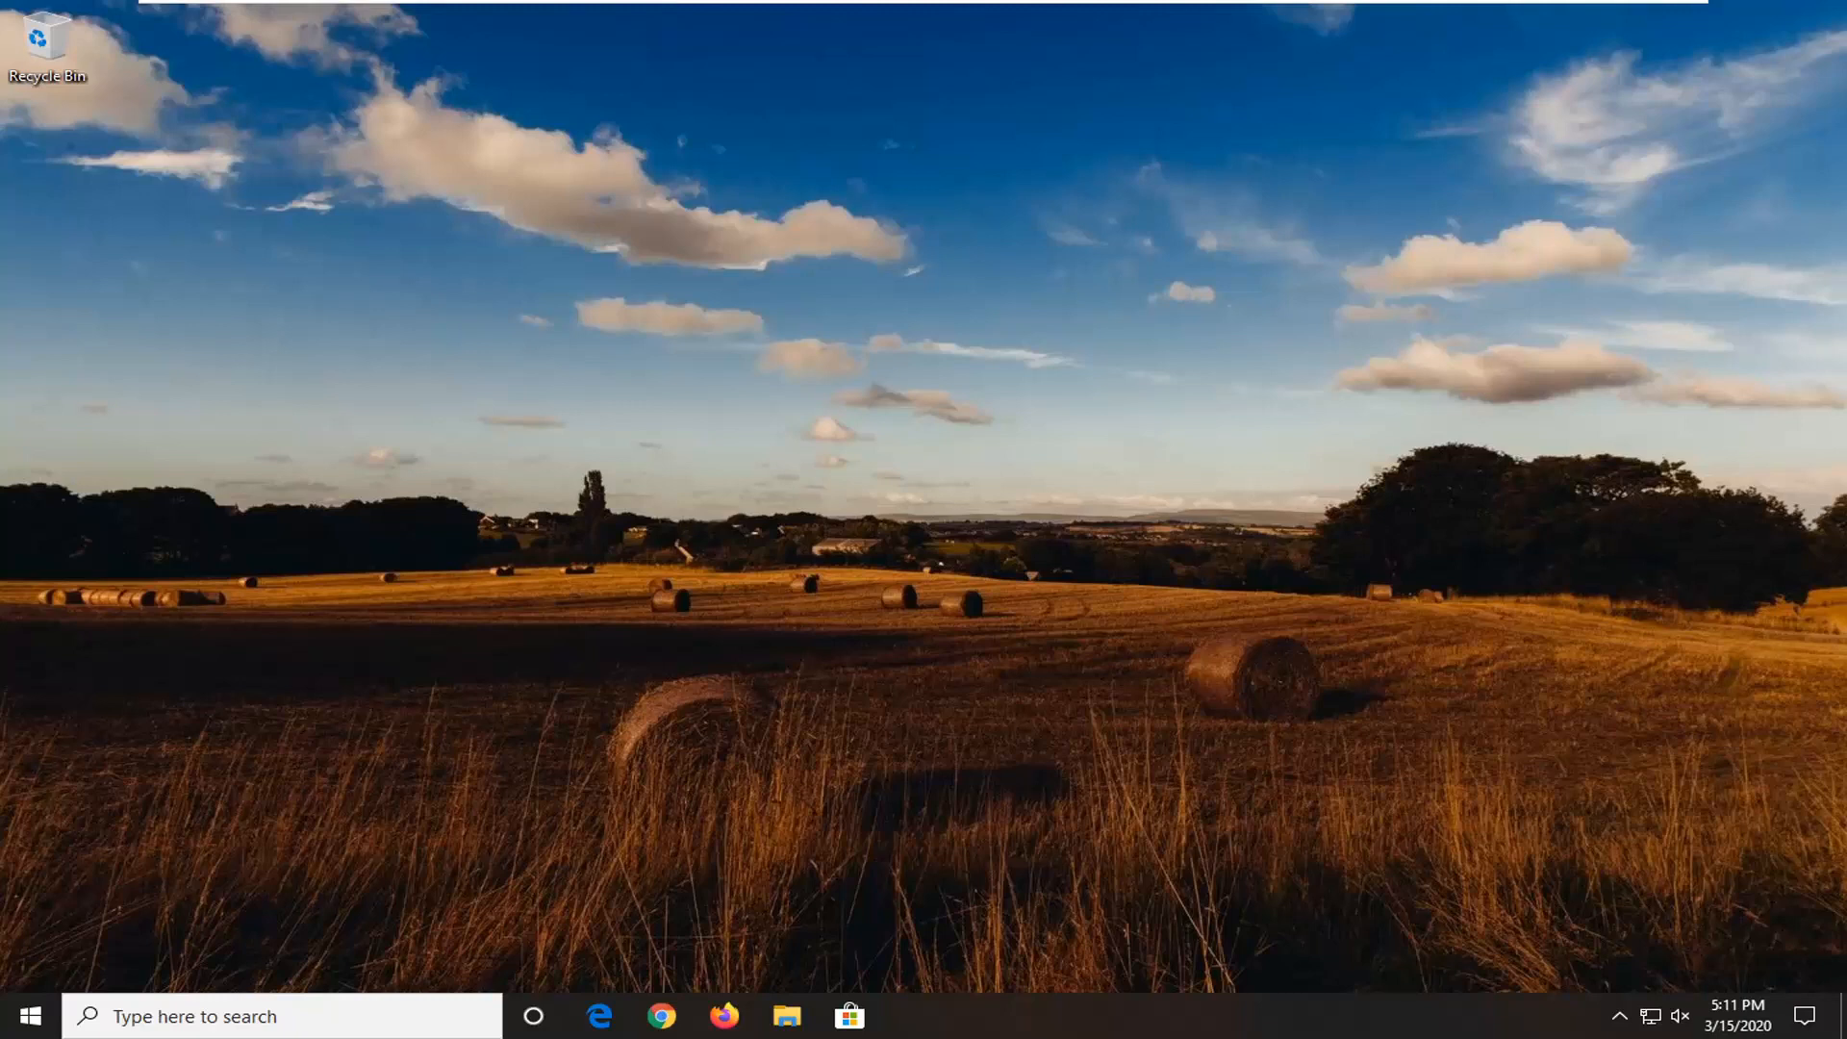
{"action": "mouse_move", "coordinate": [9, 992]}
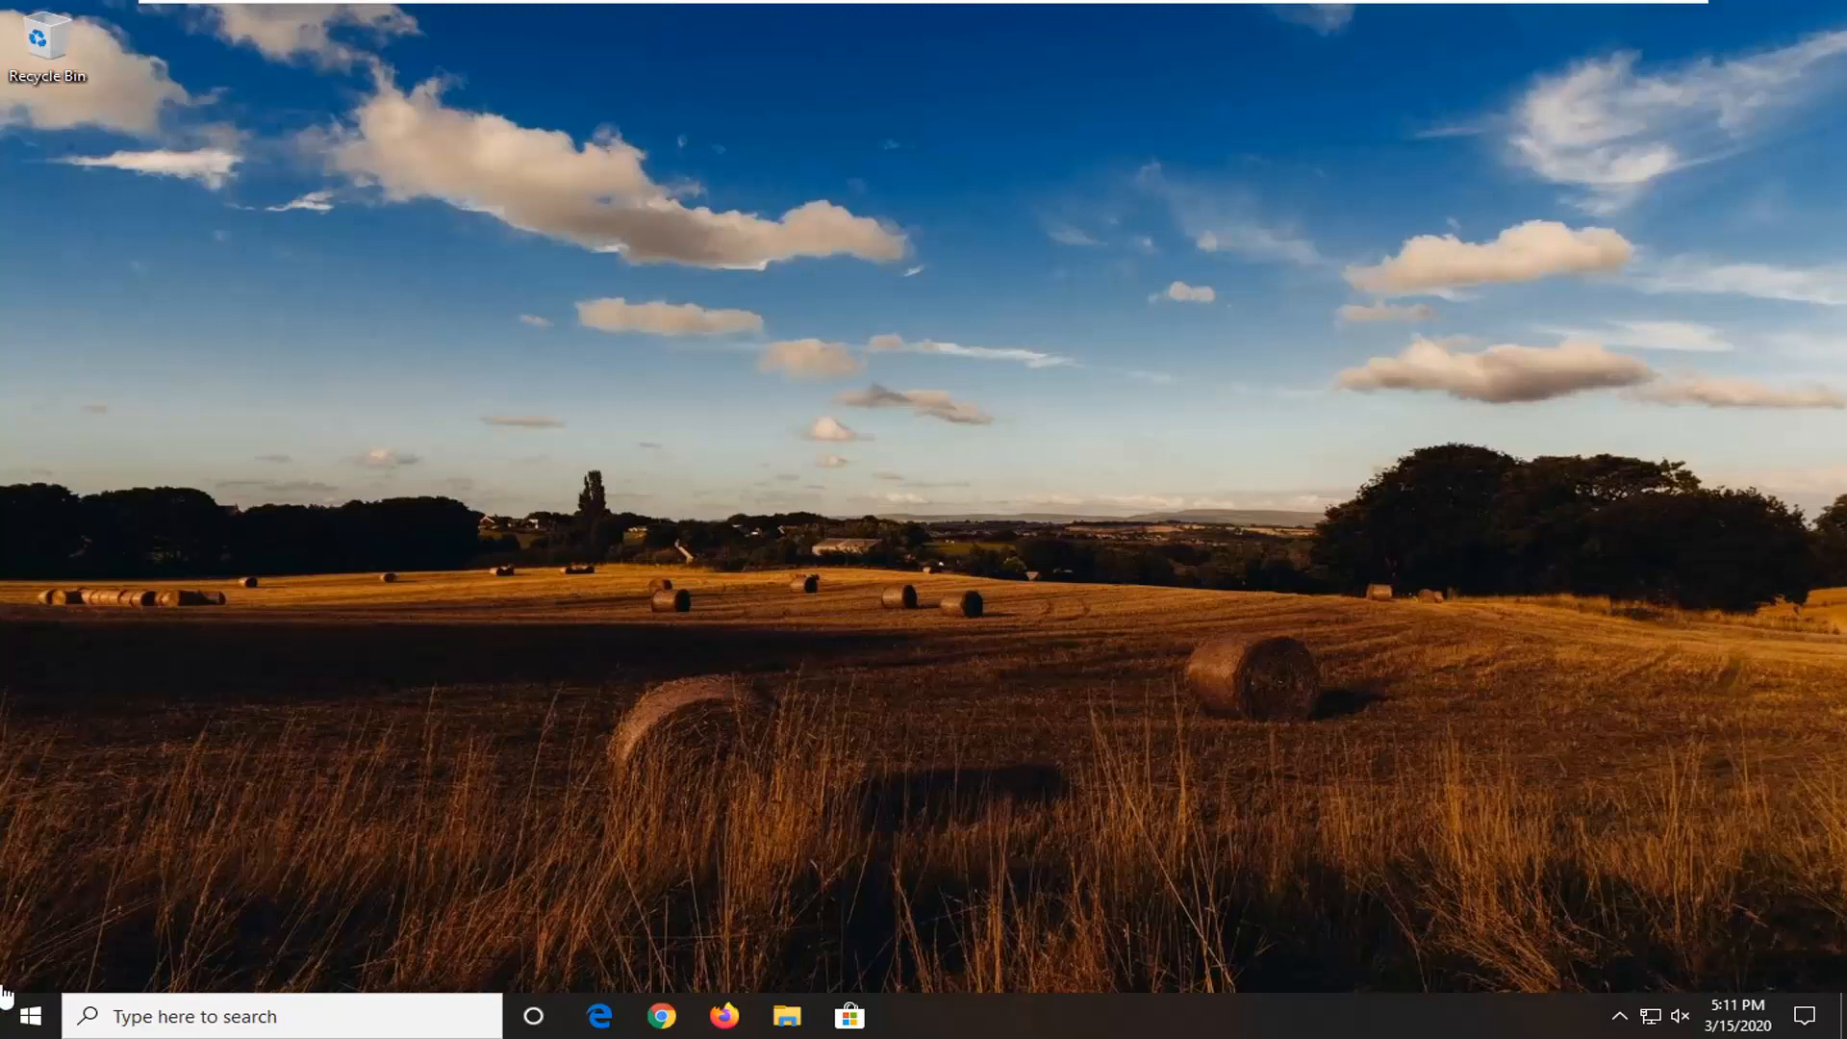
Bring up the Start menu from the taskbar.
{"action": "left_click", "coordinate": [29, 1016]}
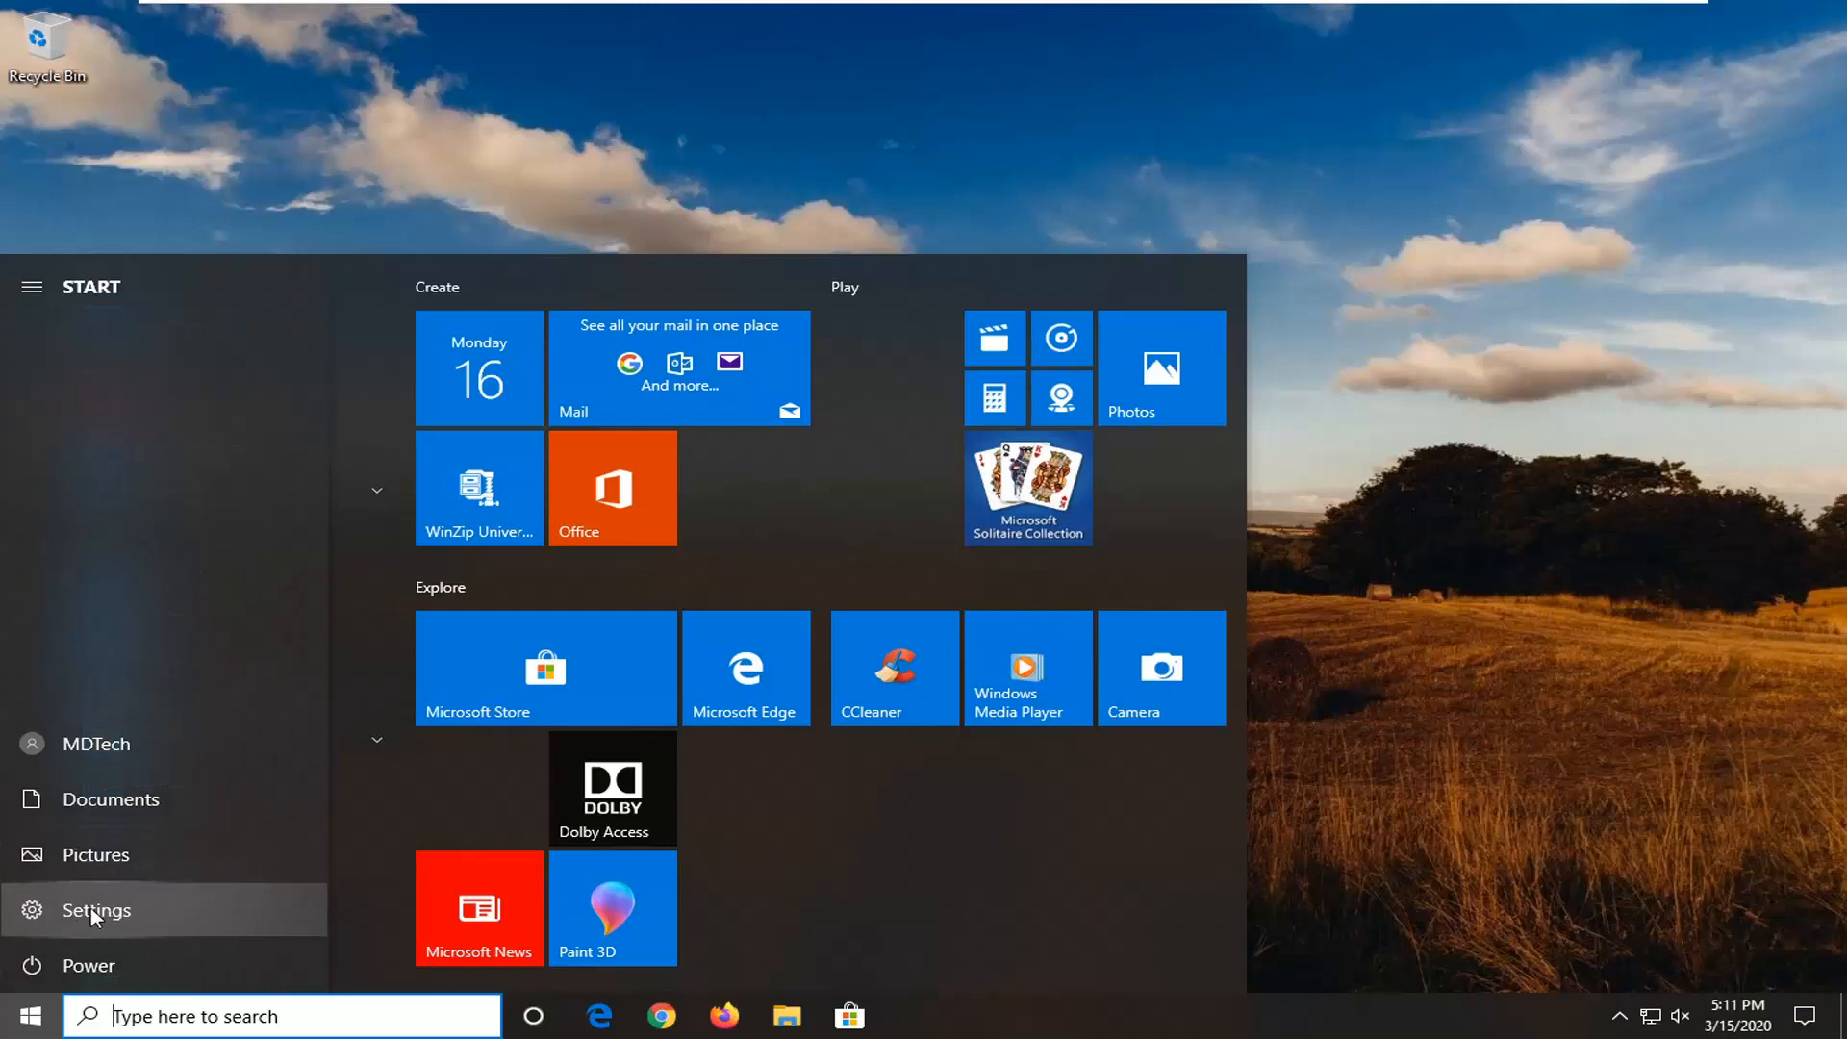
Go into Settings > Devices and scroll to the Related settings links.
{"action": "left_click", "coordinate": [96, 910]}
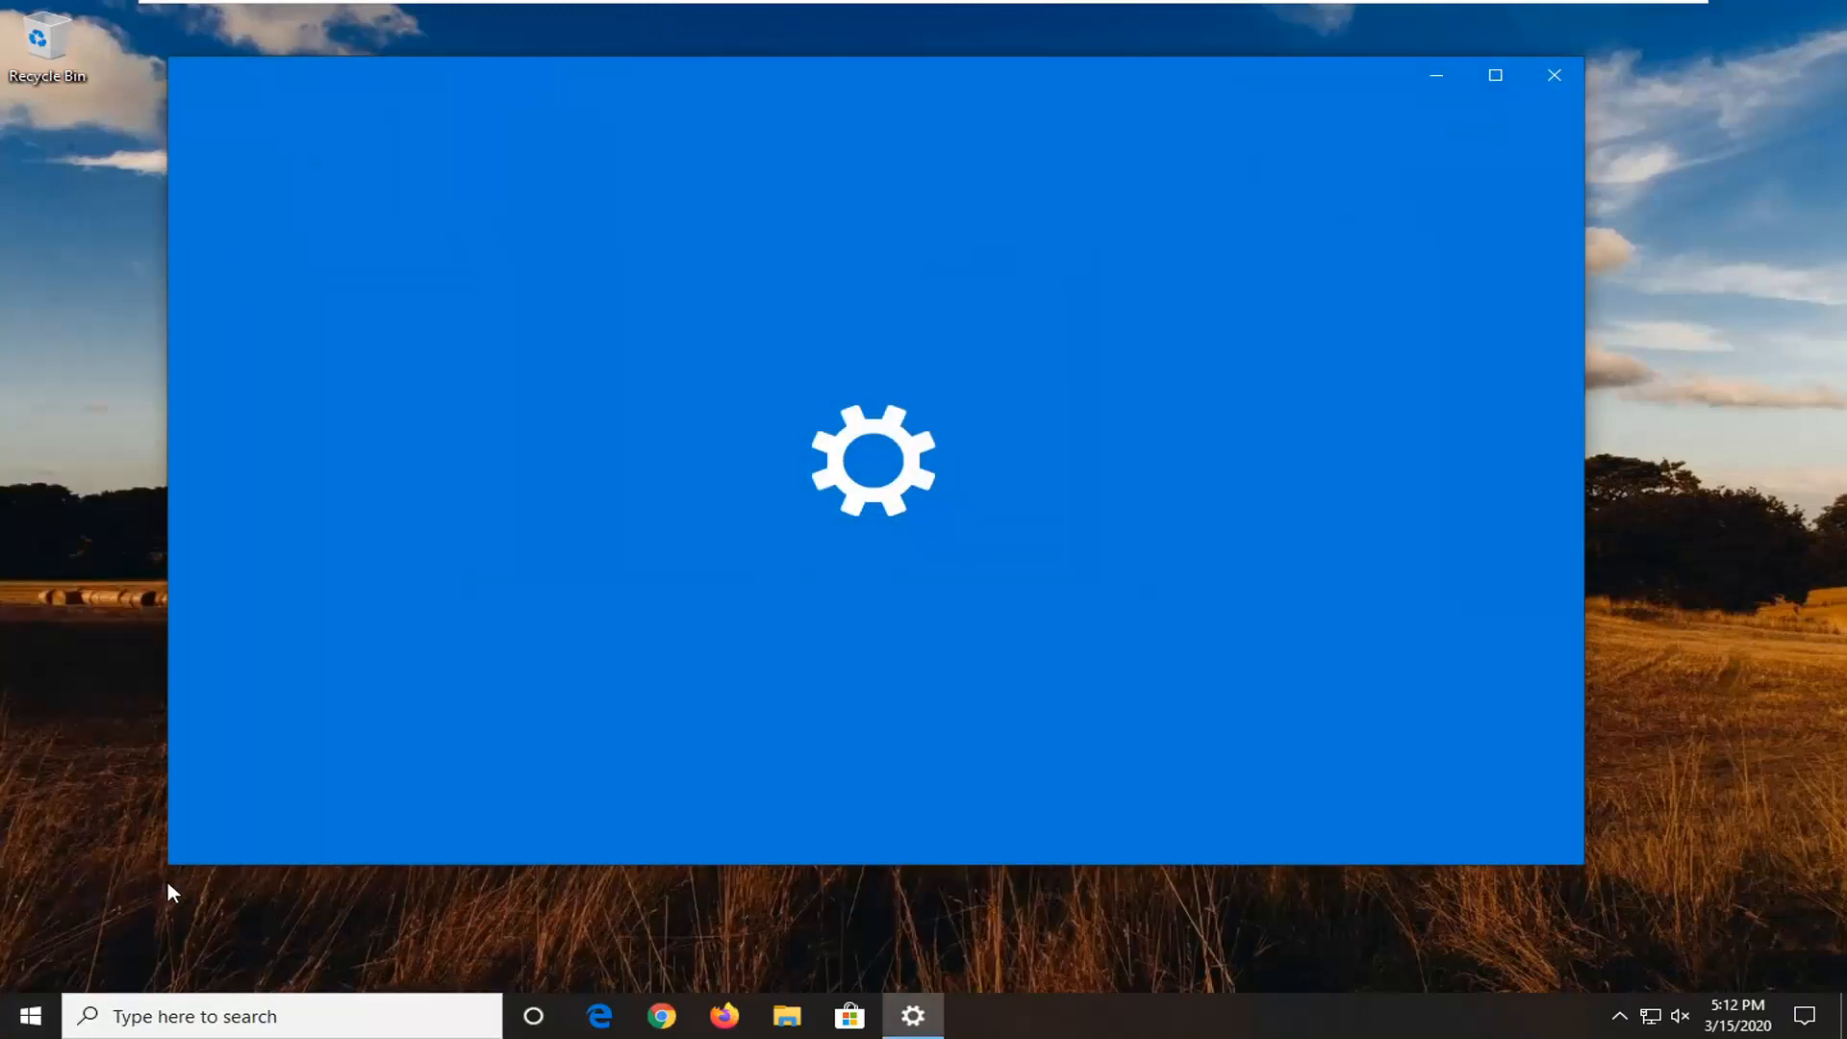
{"action": "mouse_move", "coordinate": [160, 920]}
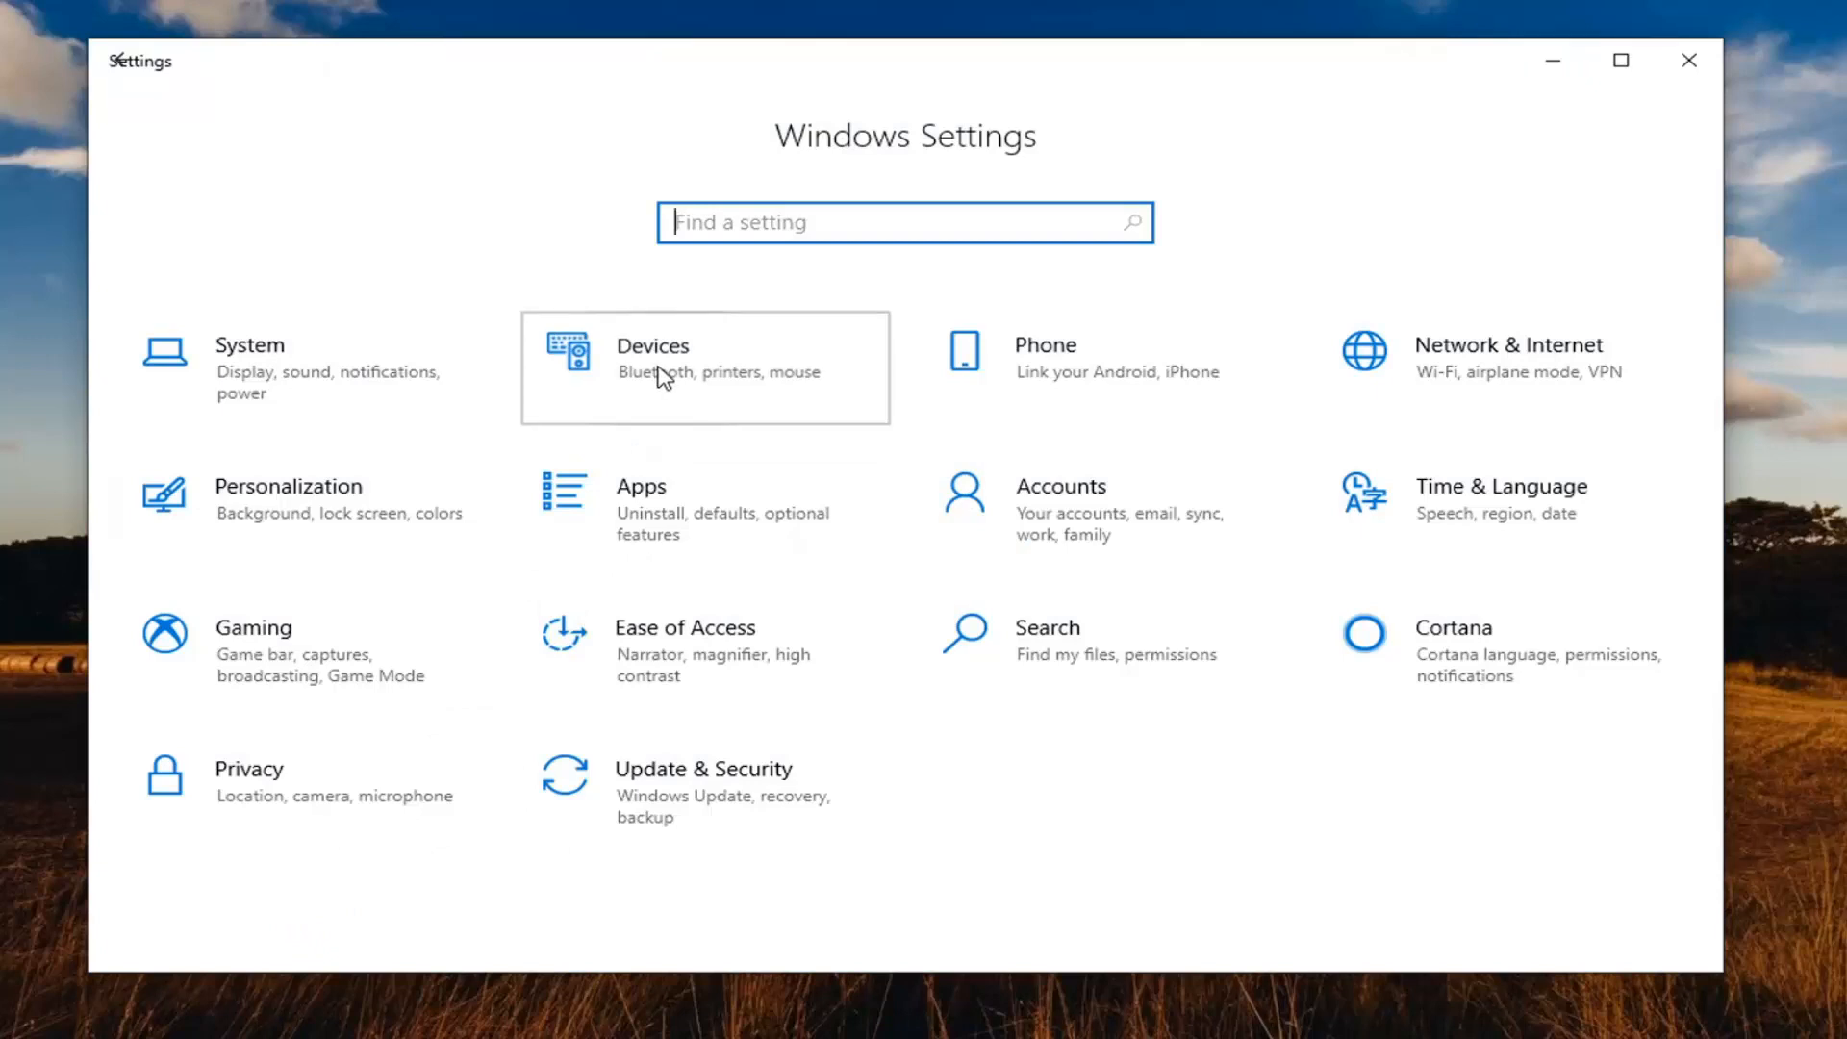
{"action": "left_click", "coordinate": [652, 358]}
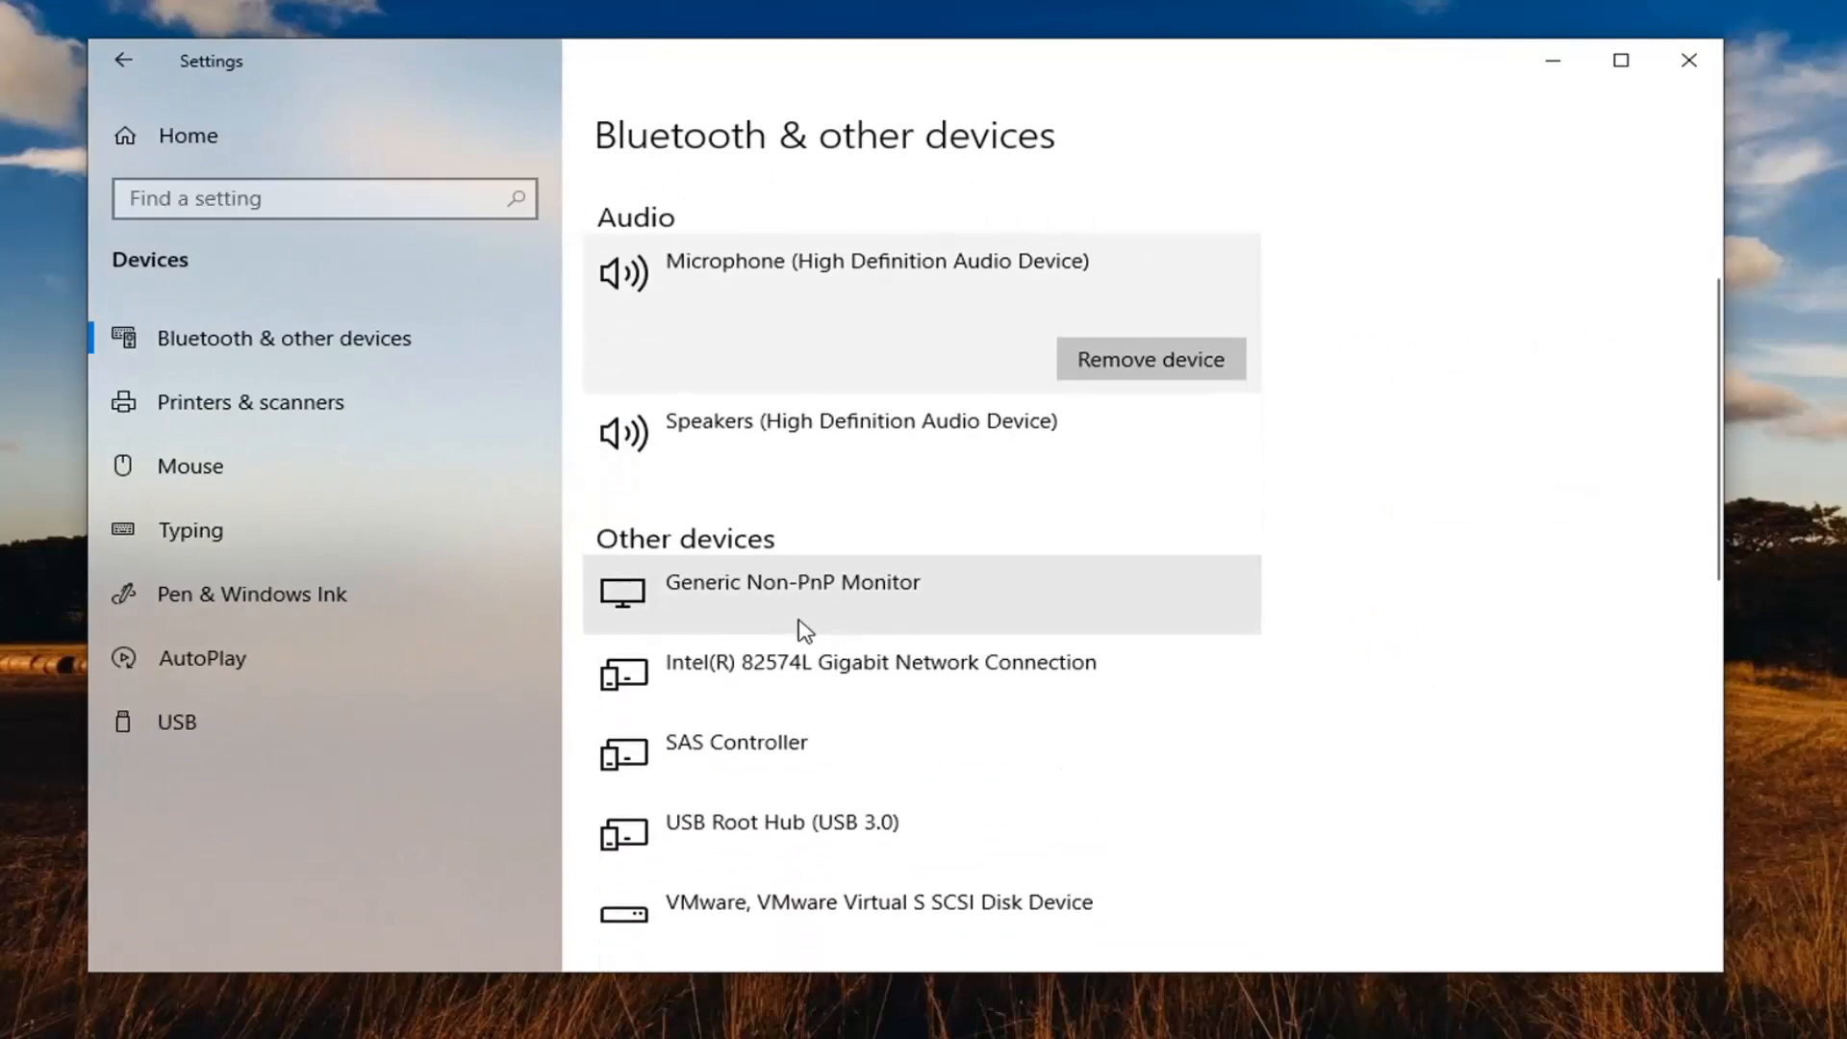
{"action": "scroll", "scroll_direction": "down", "scroll_amount": 3}
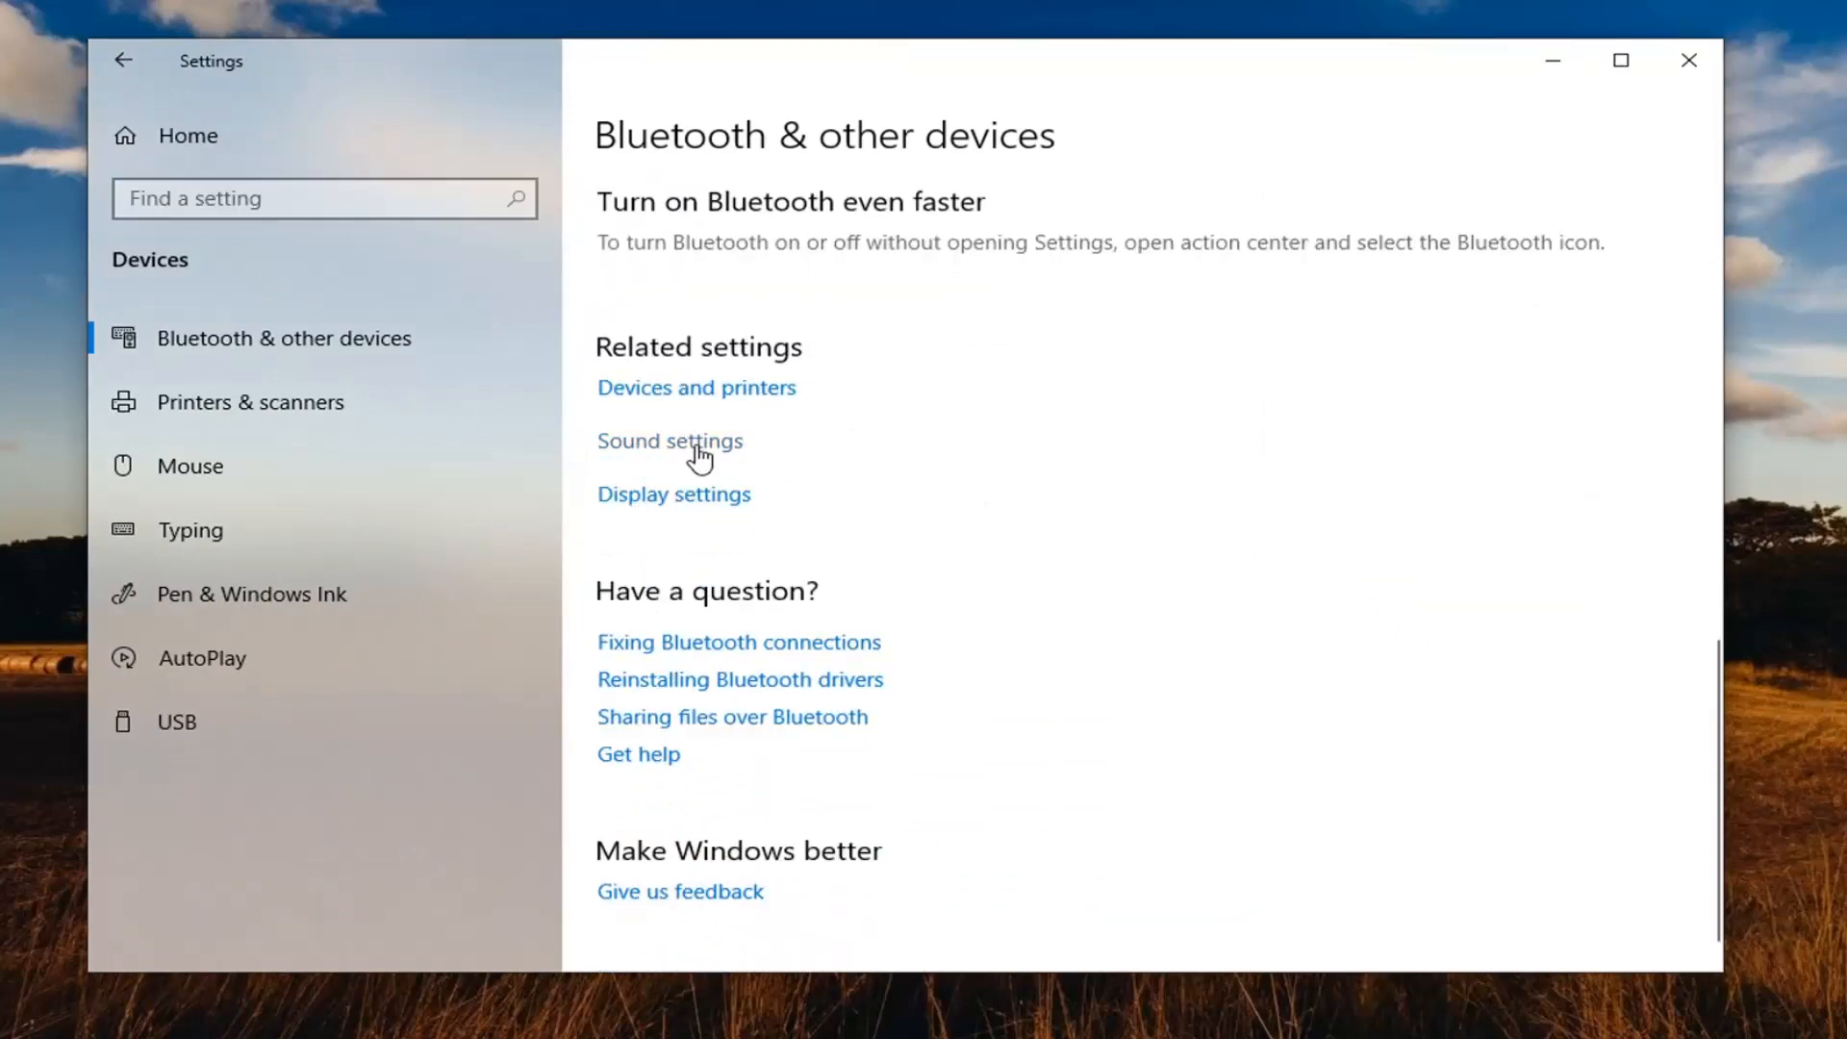
{"action": "mouse_move", "coordinate": [696, 460]}
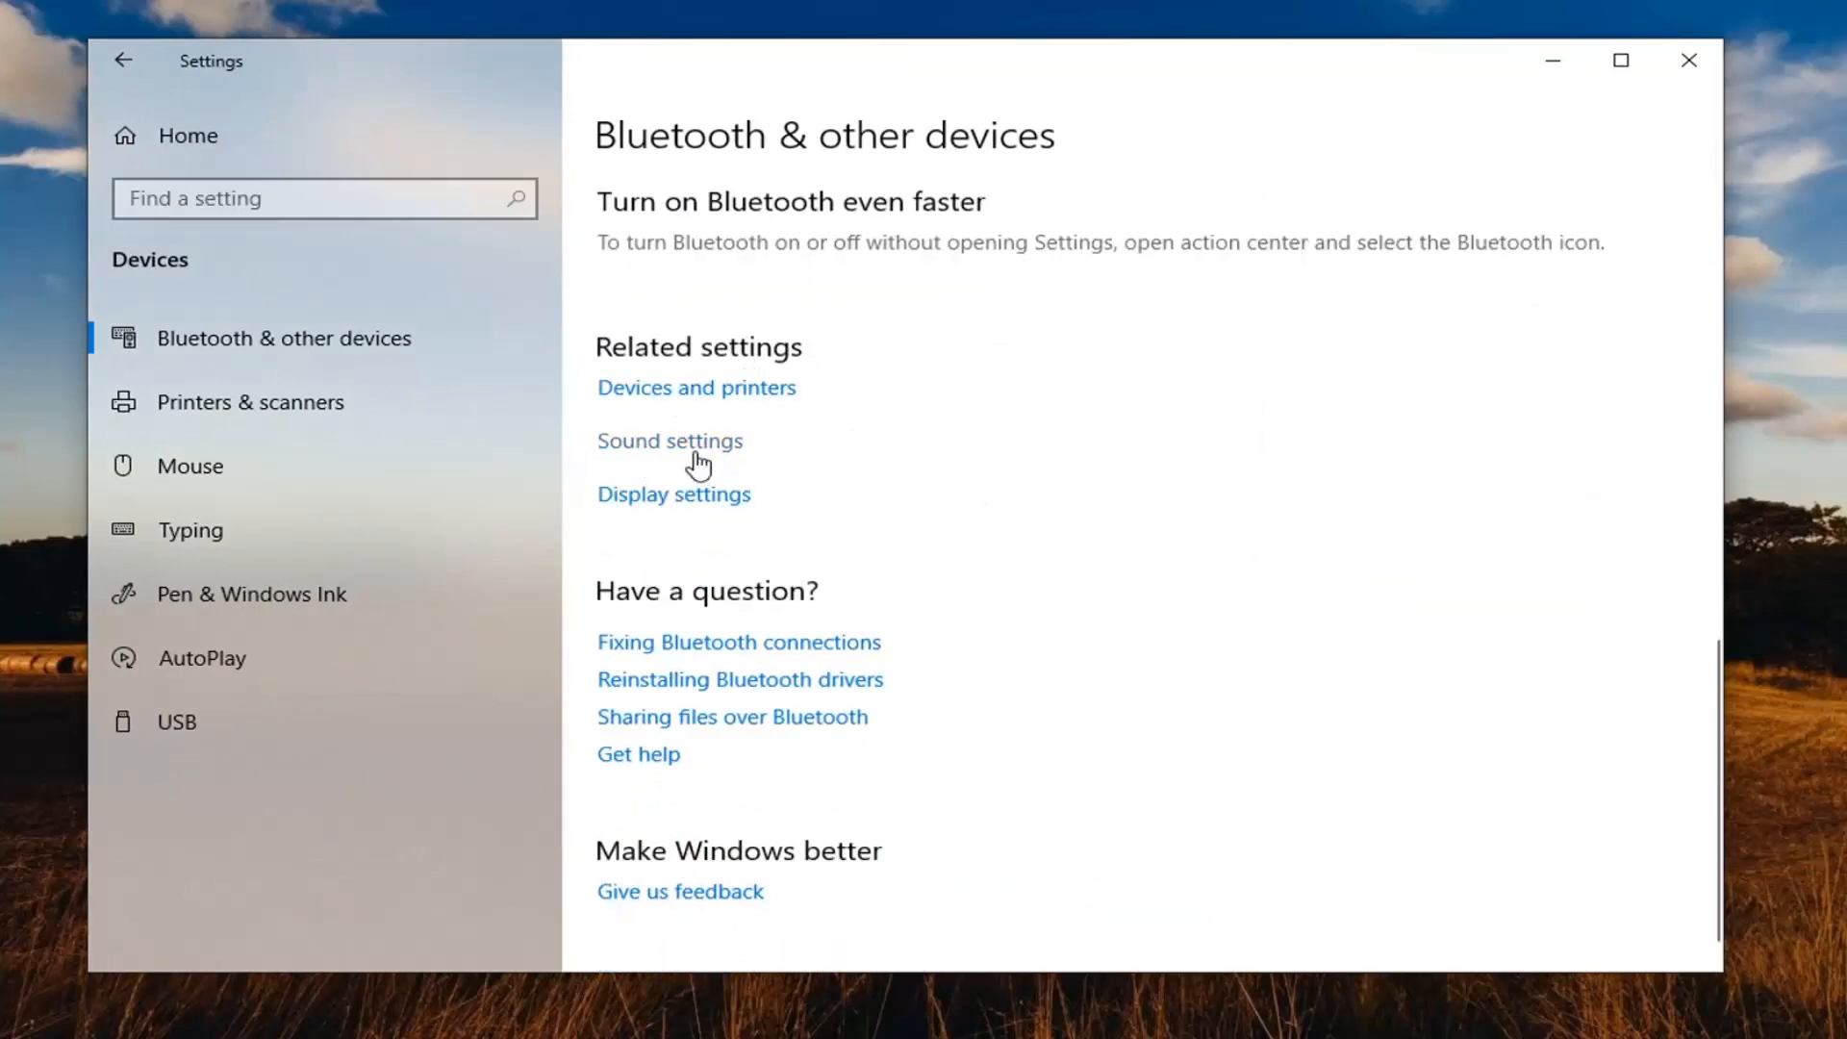
On the Sound page, select Microphone (High Definition Audio Device) as the input device.
{"action": "left_click", "coordinate": [669, 440]}
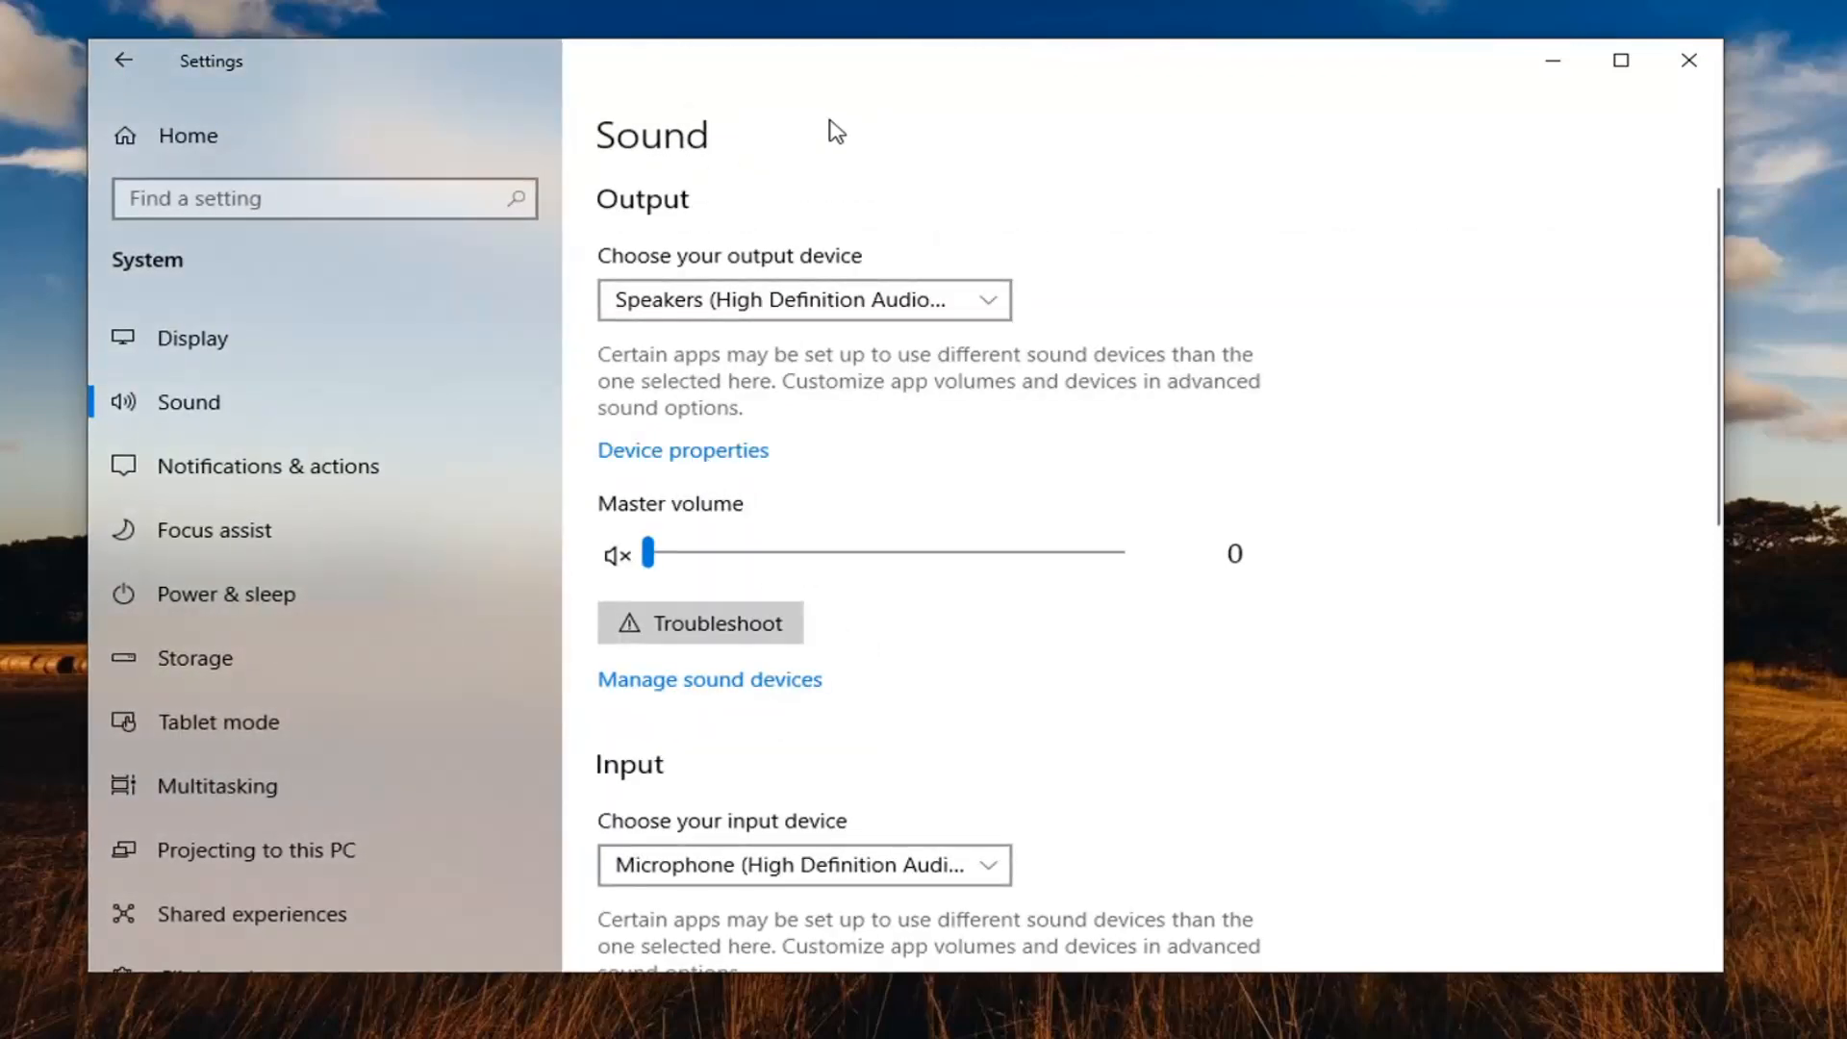
{"action": "scroll", "scroll_direction": "down", "scroll_amount": 3}
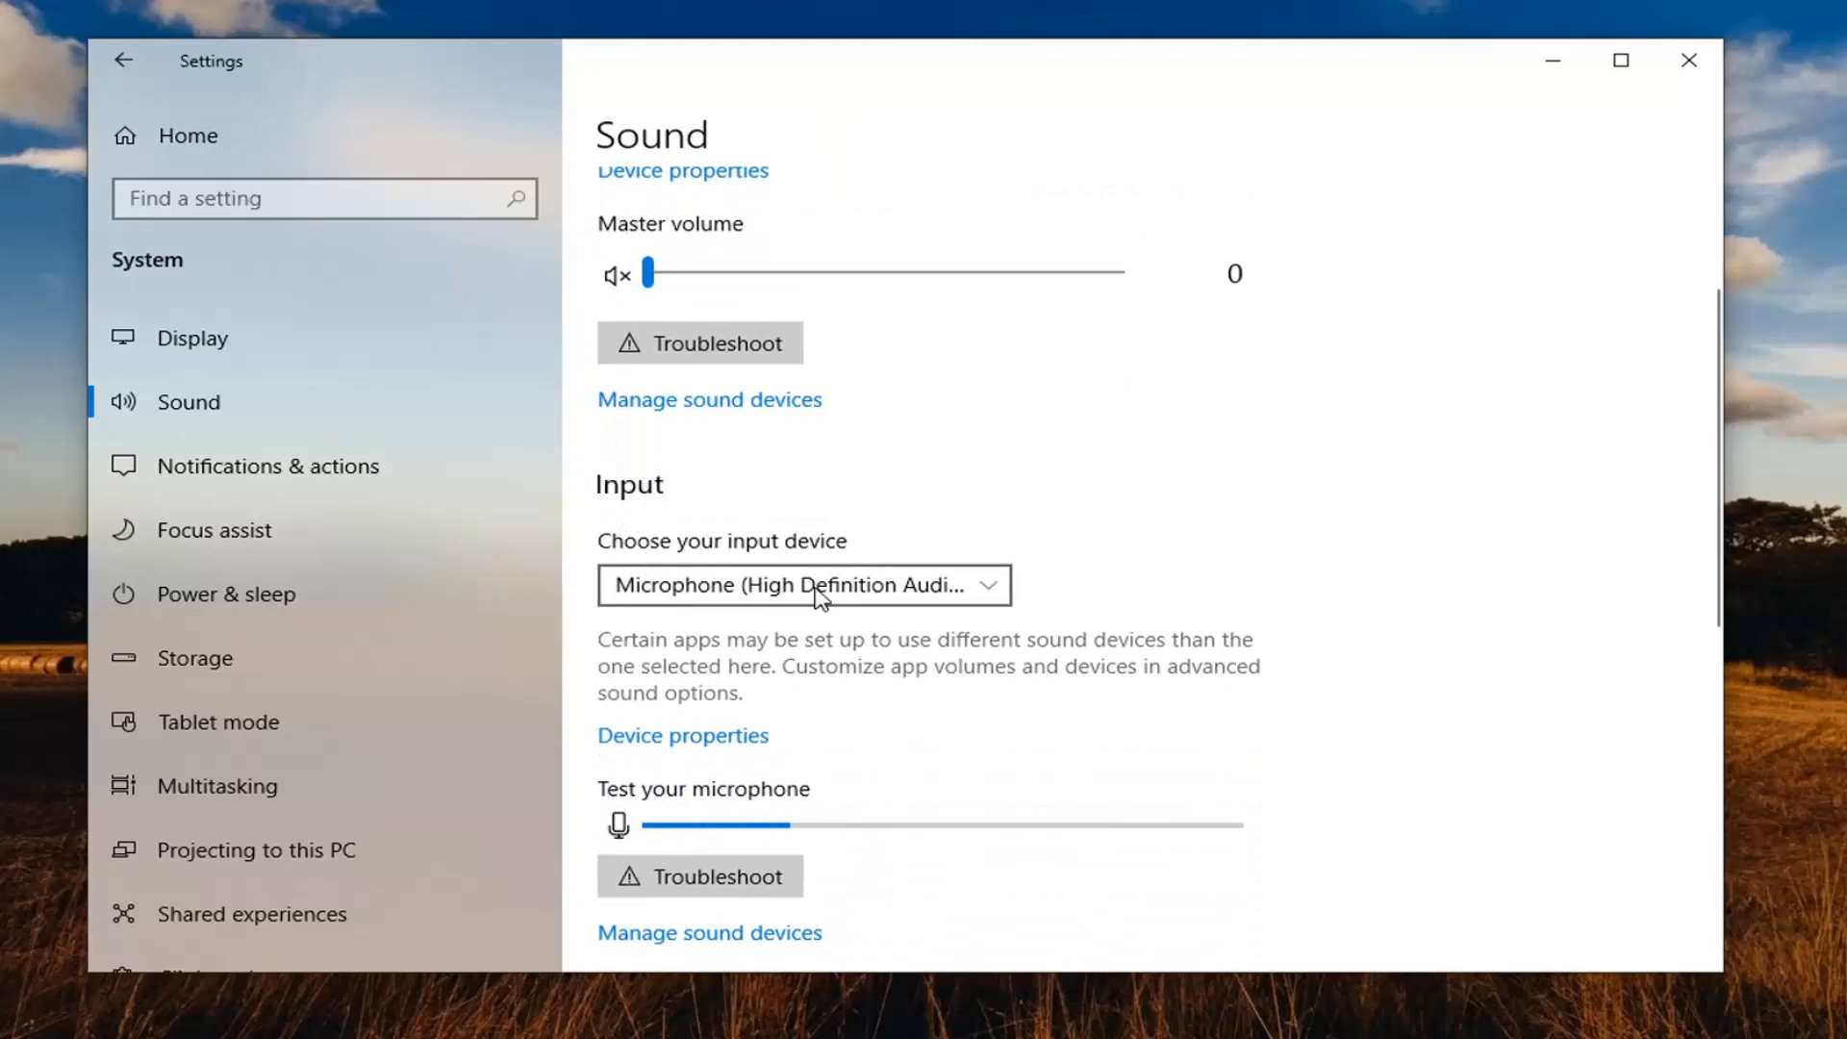
{"action": "left_click", "coordinate": [805, 585]}
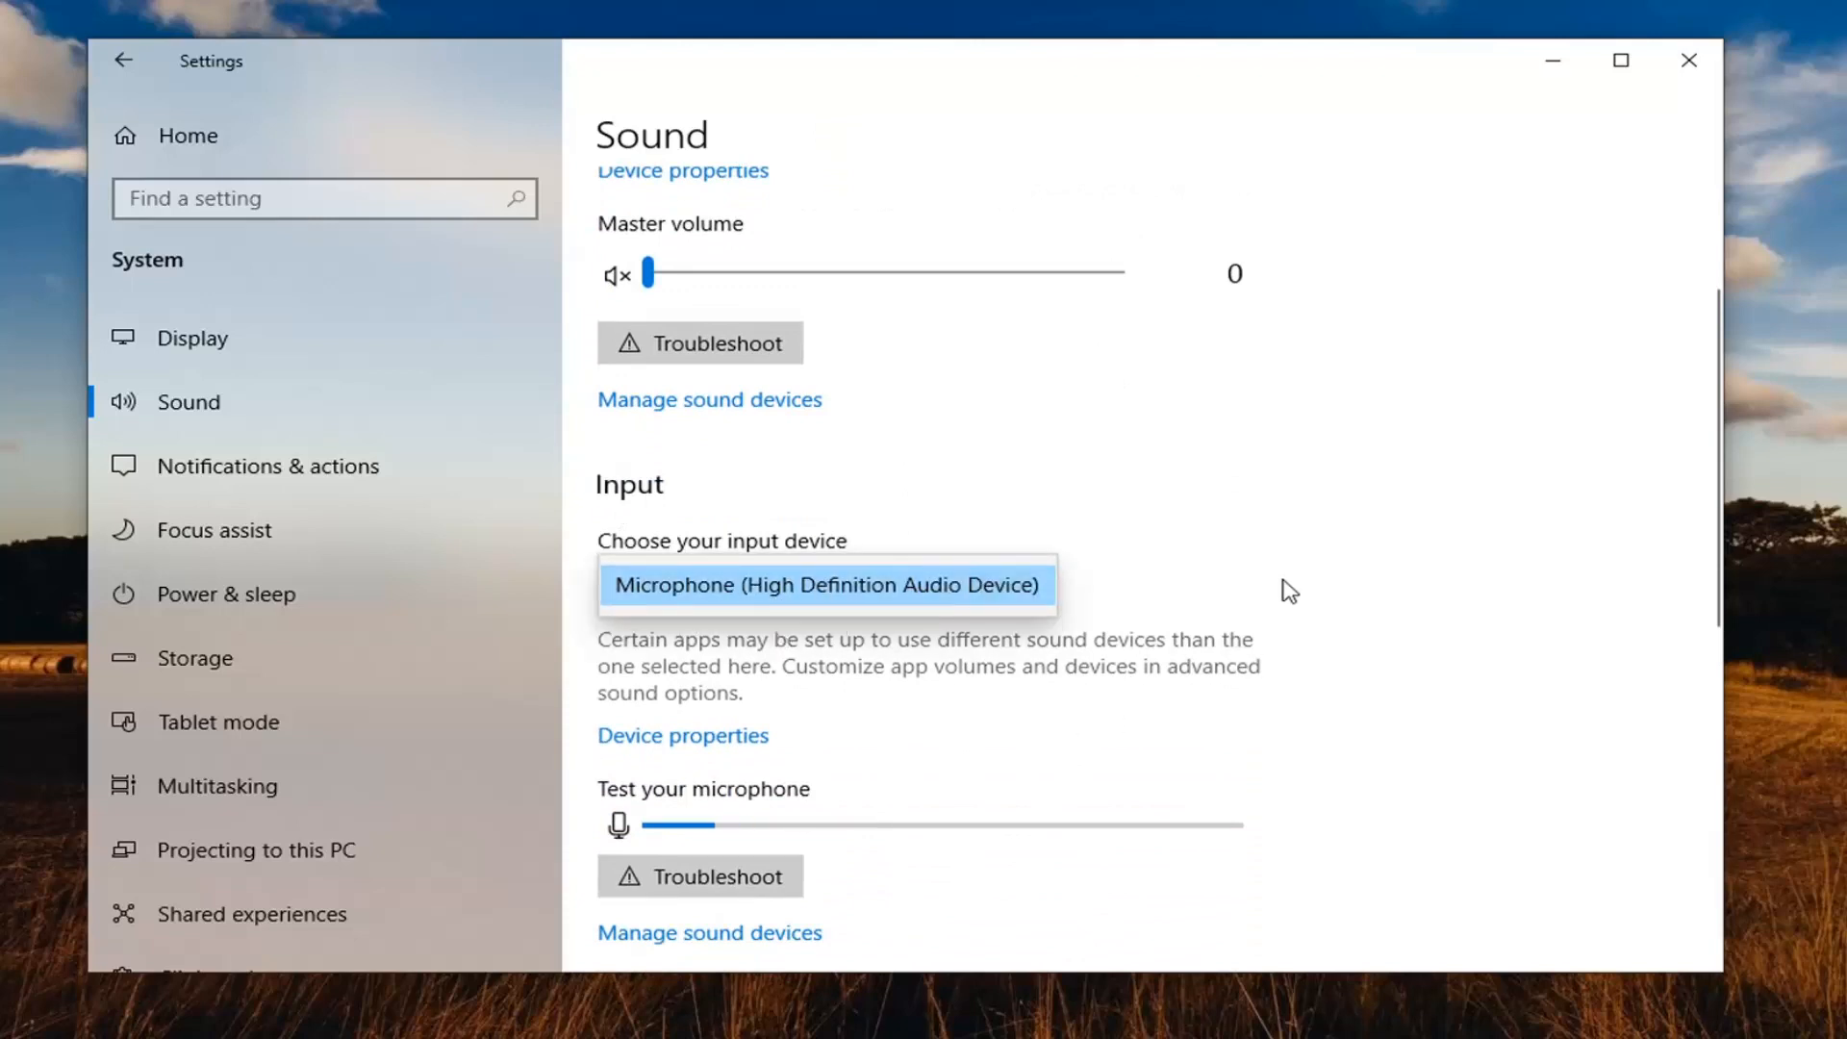
{"action": "left_click", "coordinate": [826, 585]}
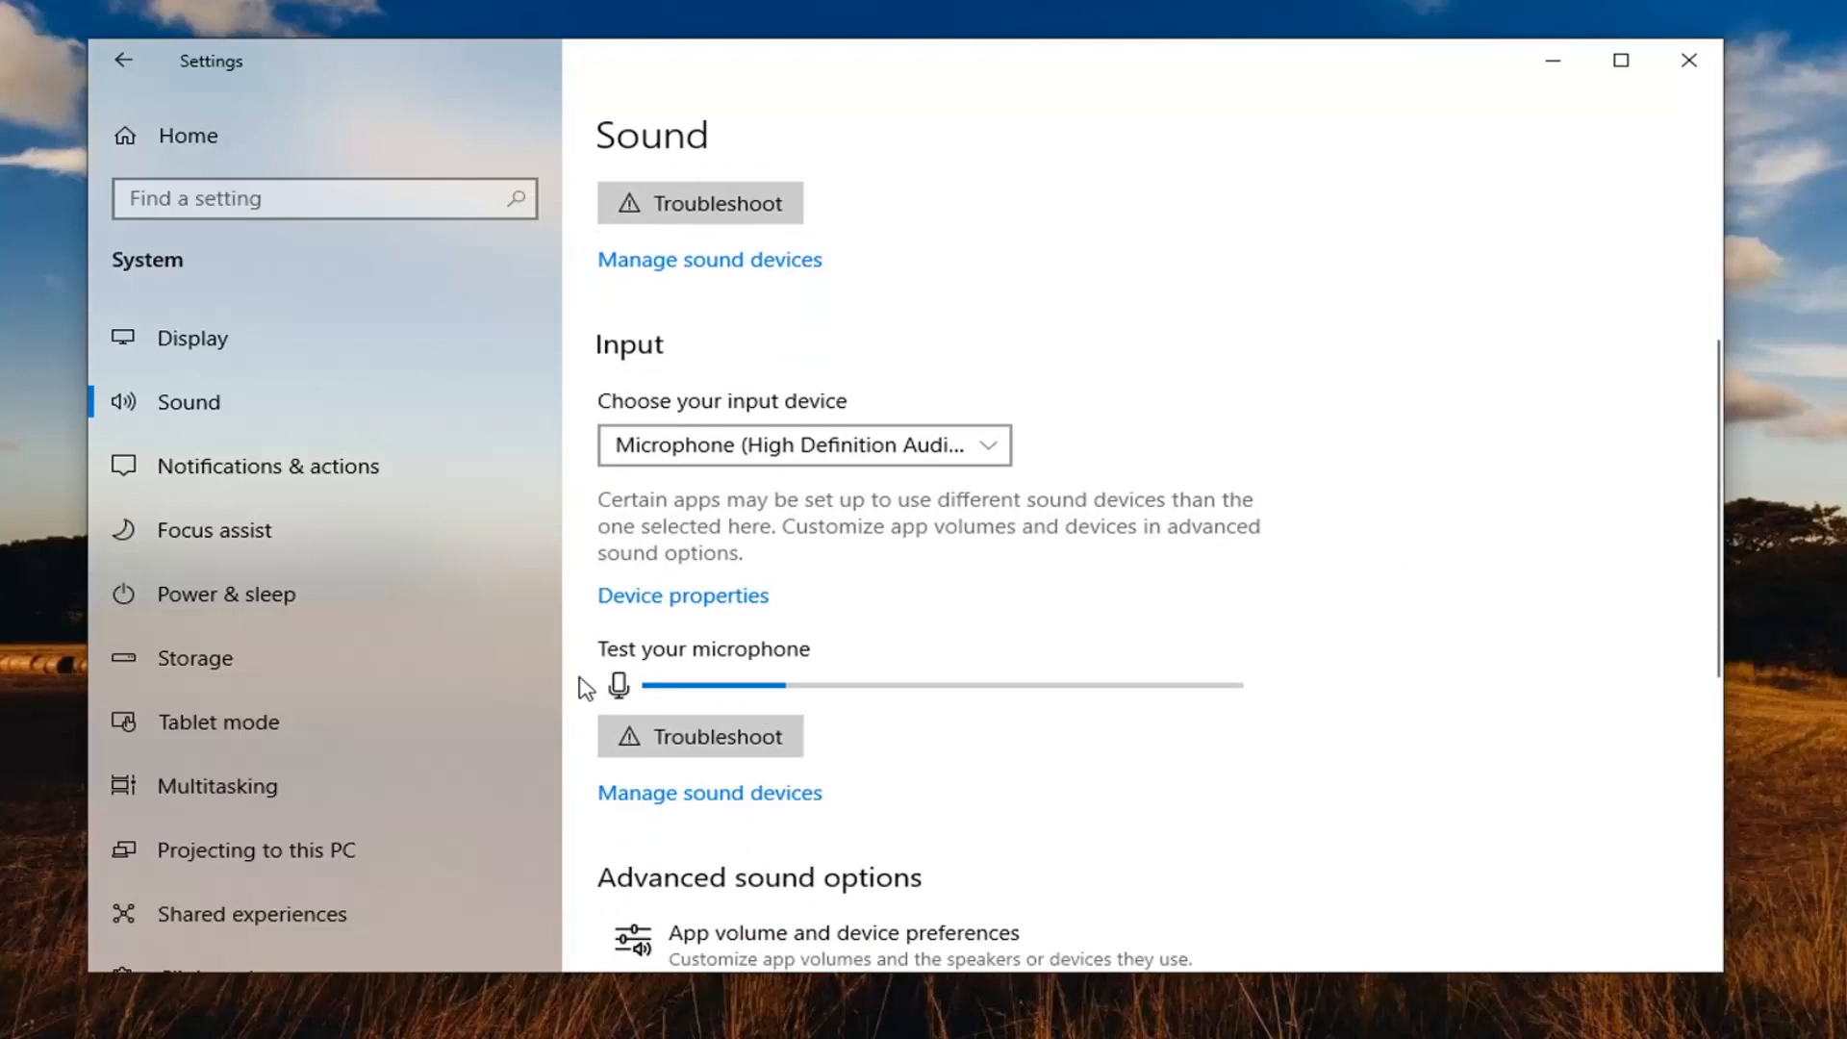
{"action": "scroll", "scroll_direction": "down", "scroll_amount": 3}
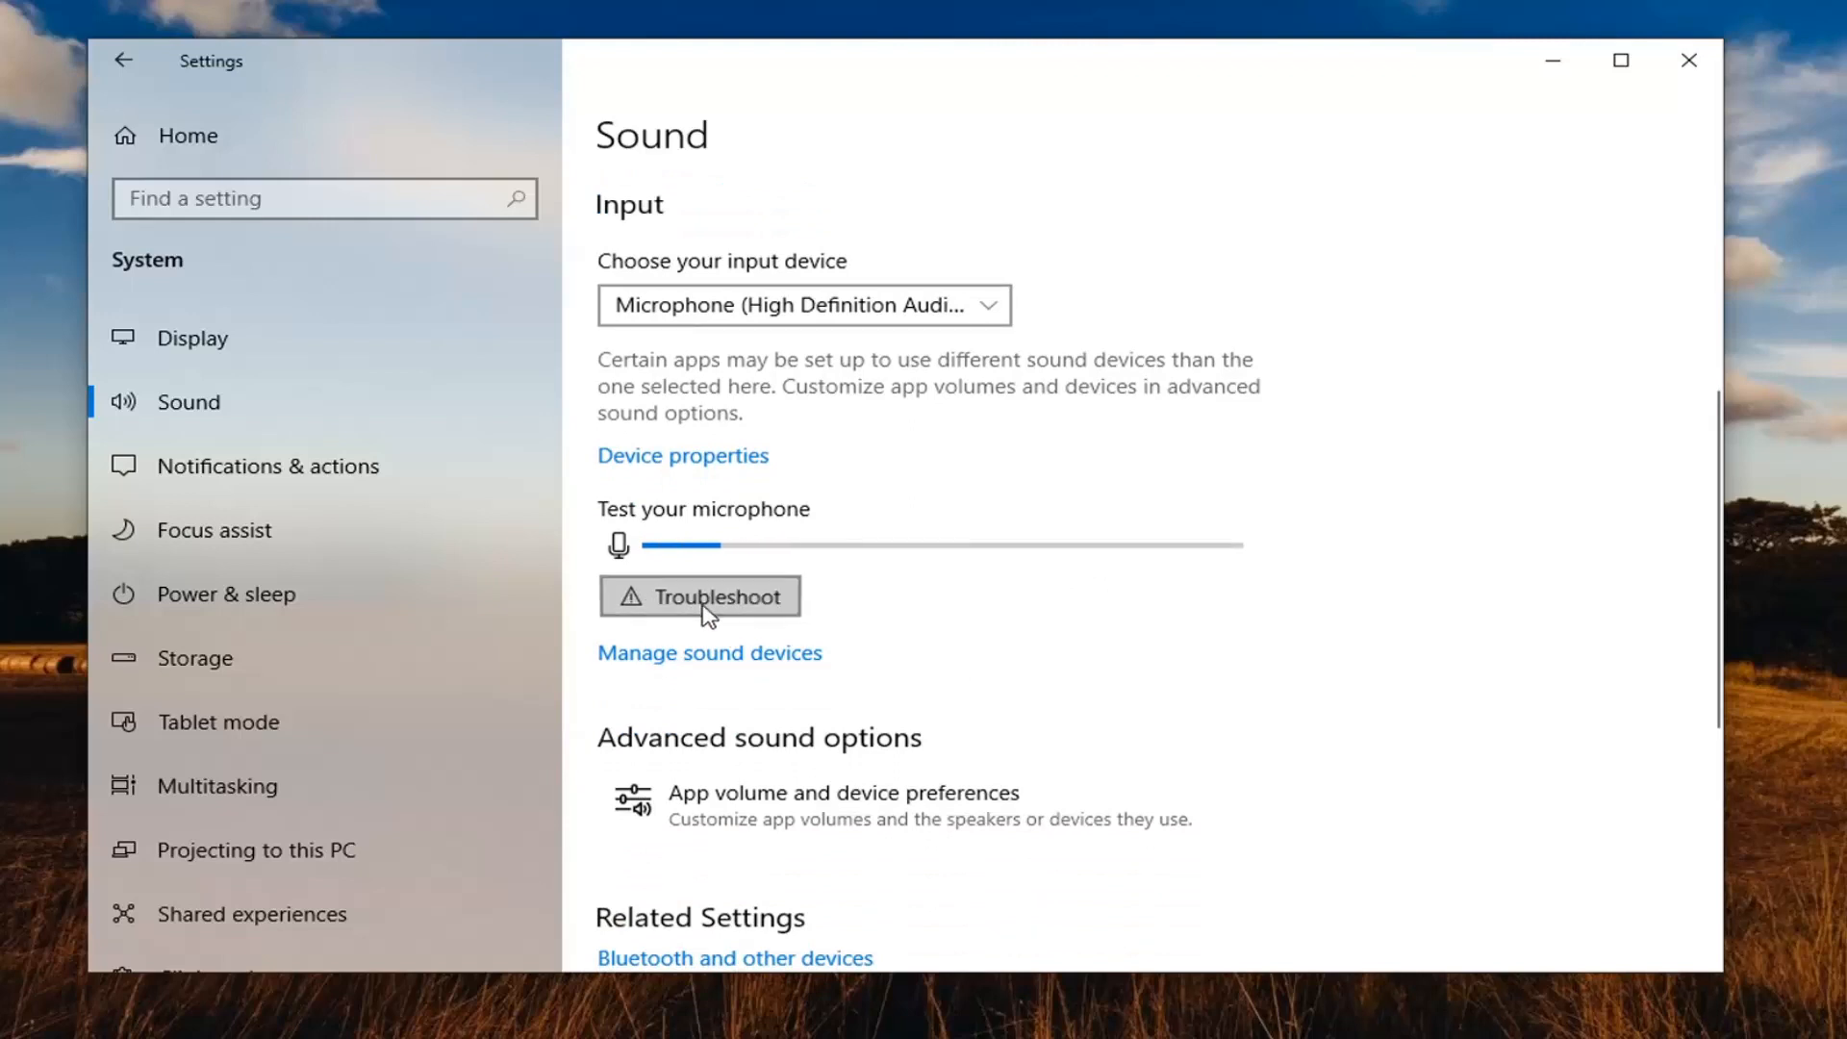
Run the Recording Audio troubleshooter for the microphone and let it finish.
{"action": "left_click", "coordinate": [700, 596]}
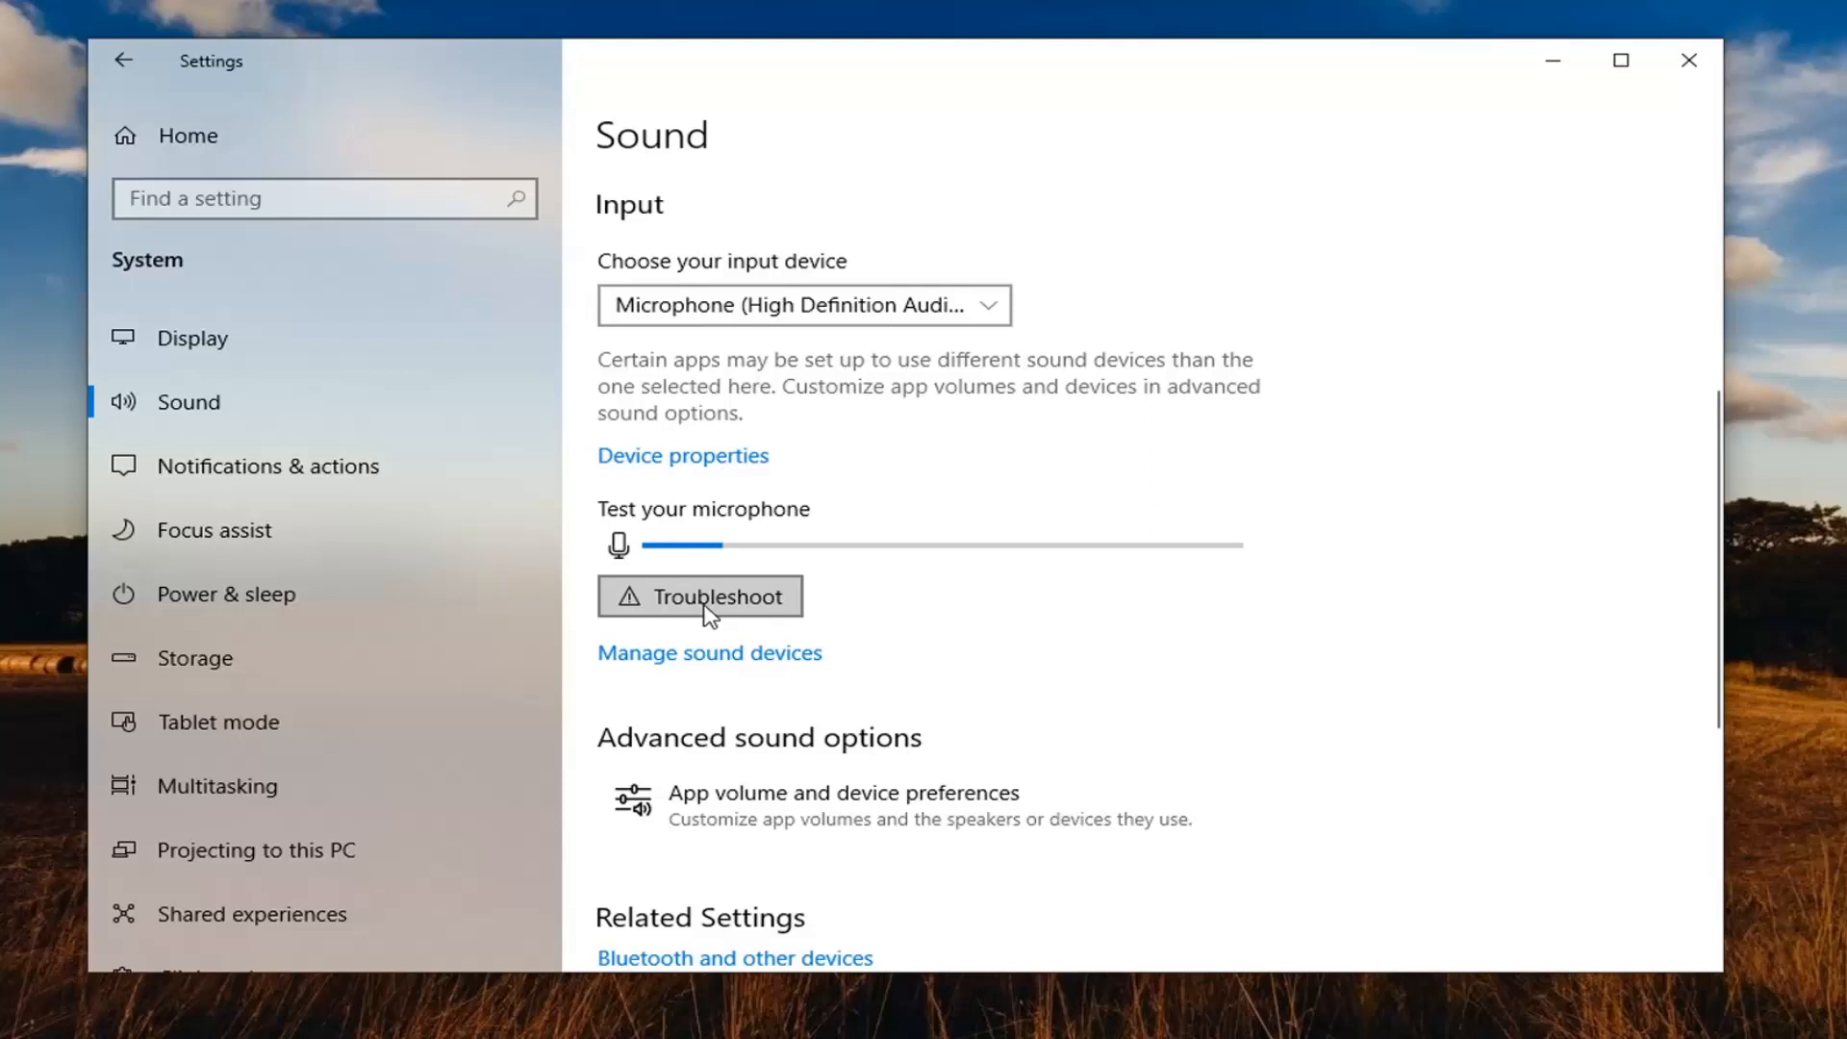
{"action": "left_click", "coordinate": [700, 595]}
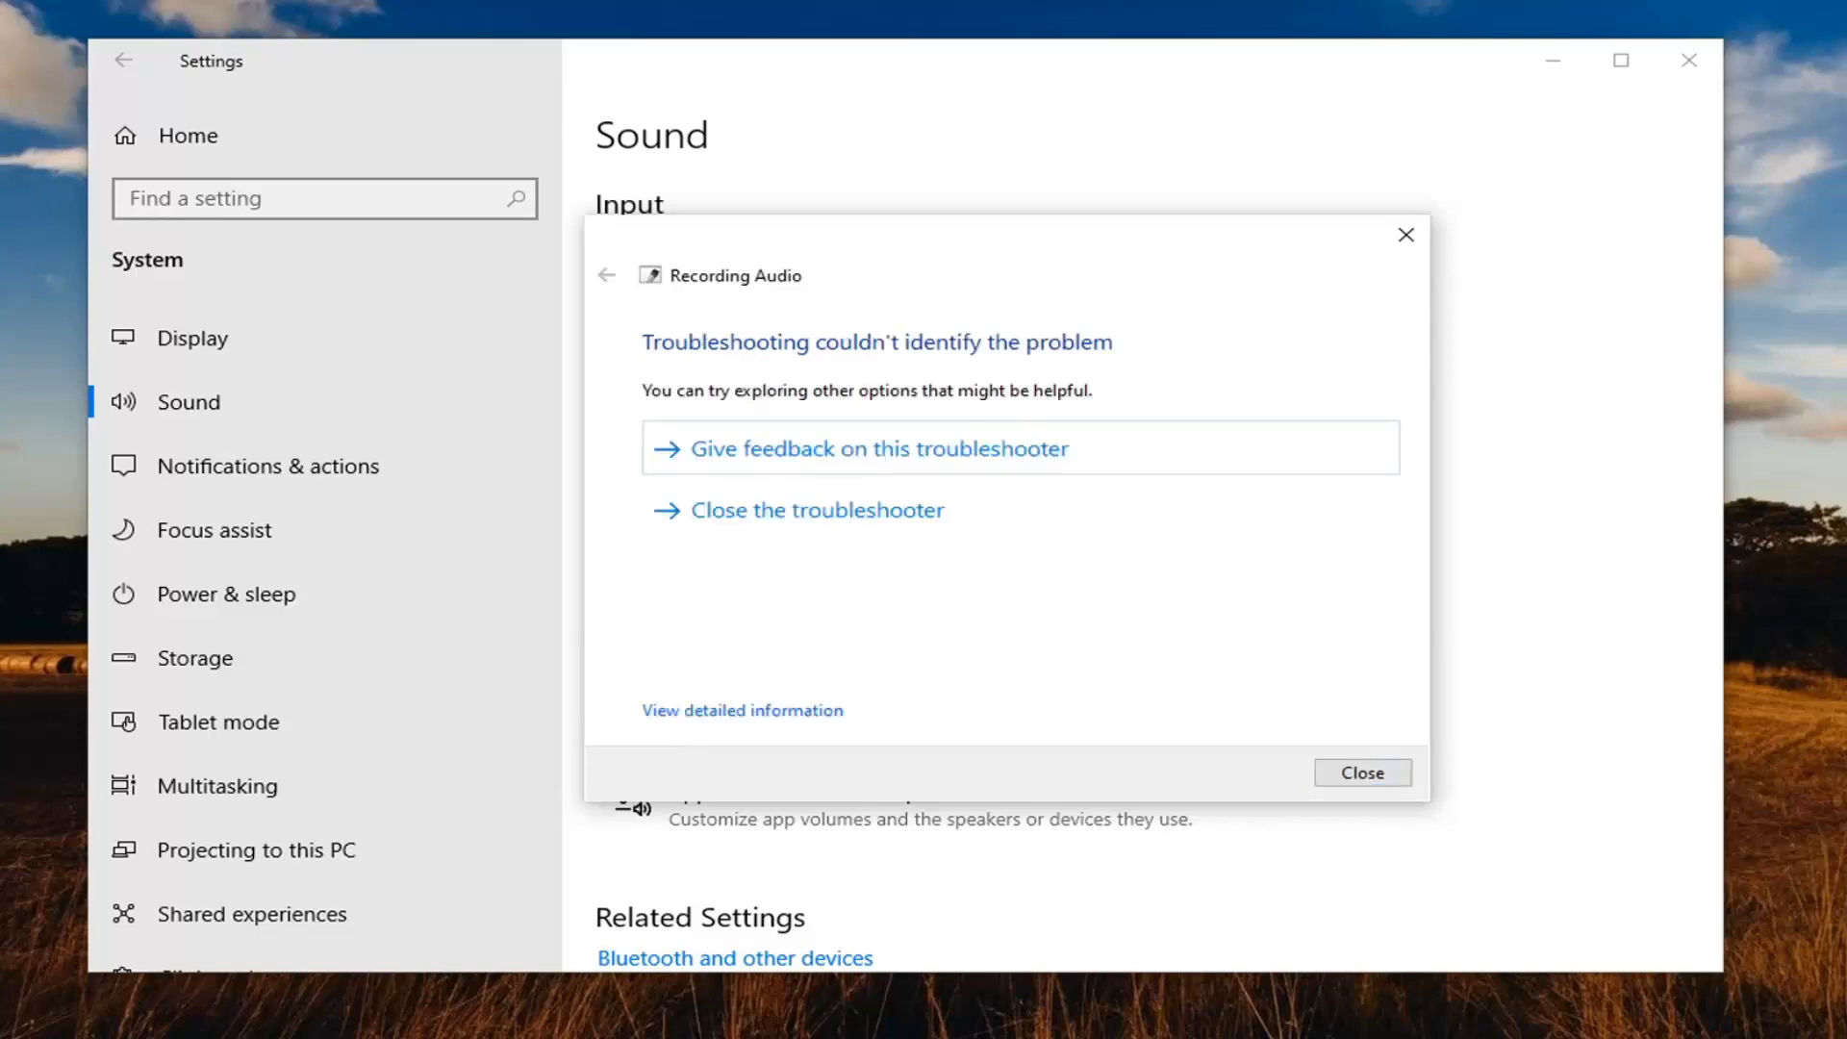
{"action": "mouse_move", "coordinate": [853, 369]}
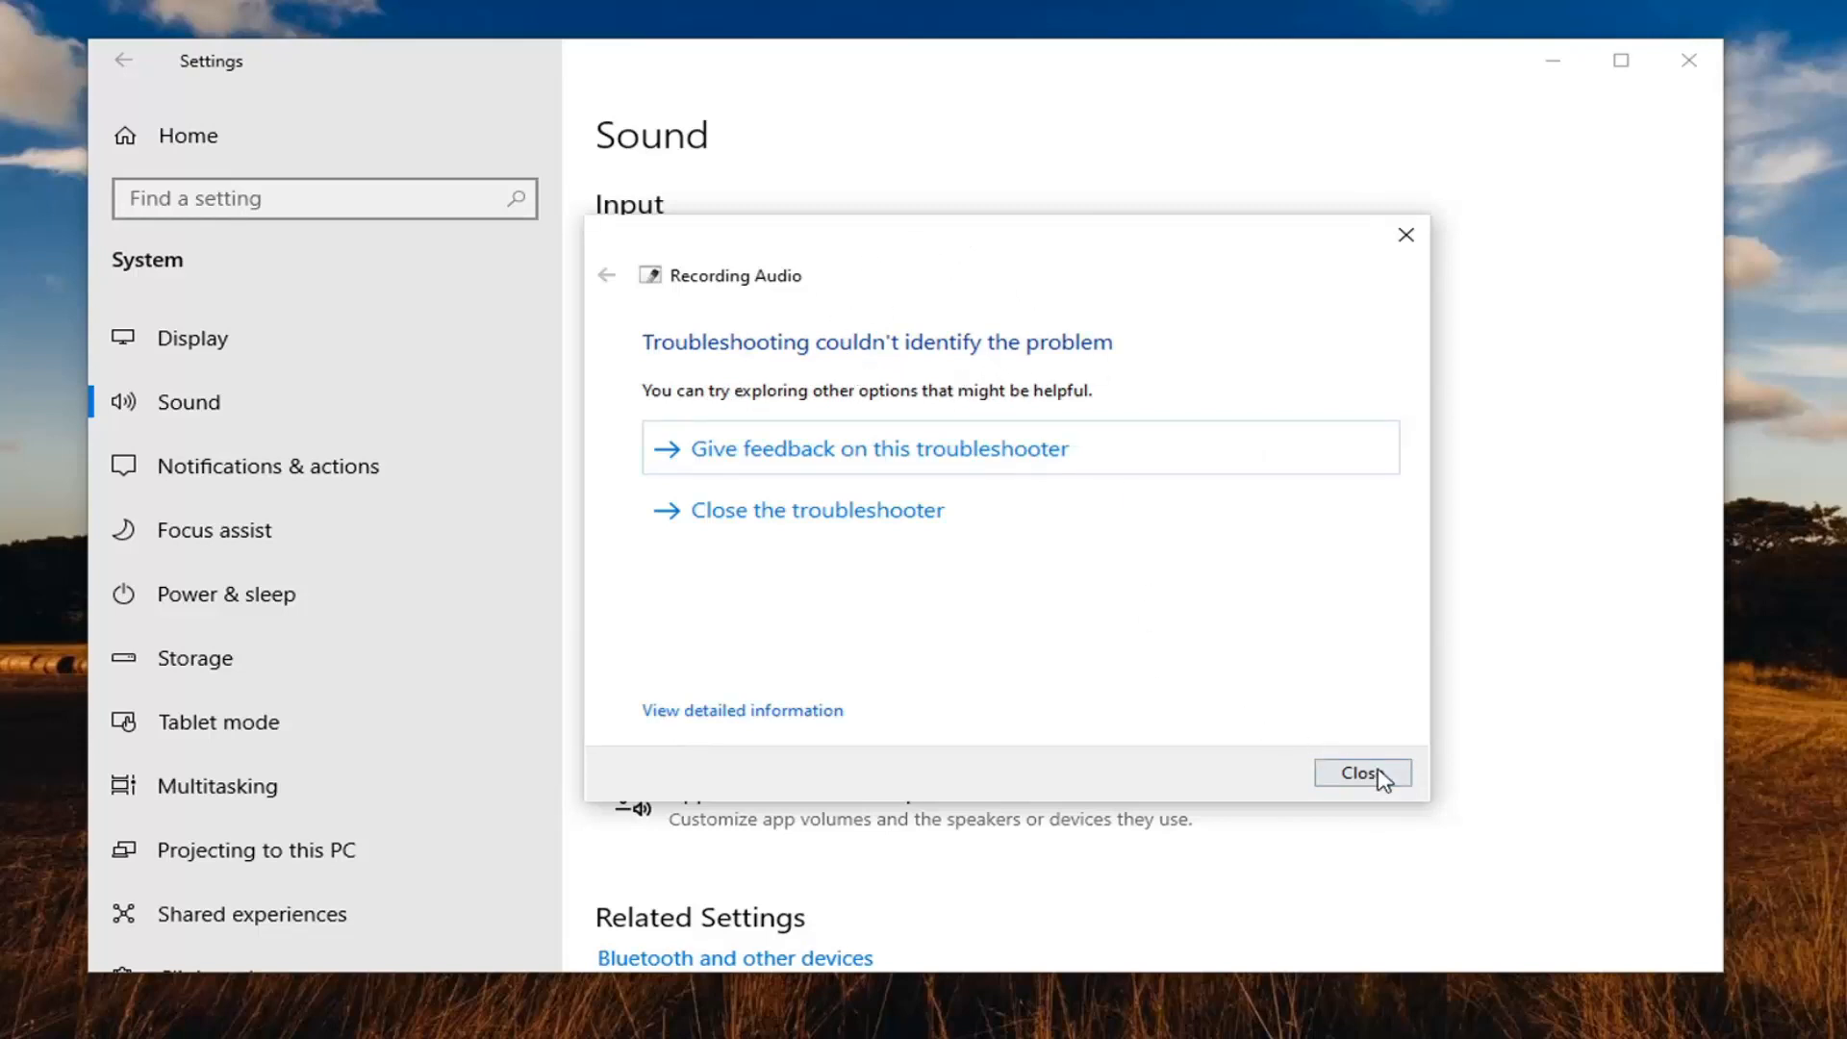
Dismiss the finished troubleshooter and close the Settings window.
{"action": "left_click", "coordinate": [1362, 773]}
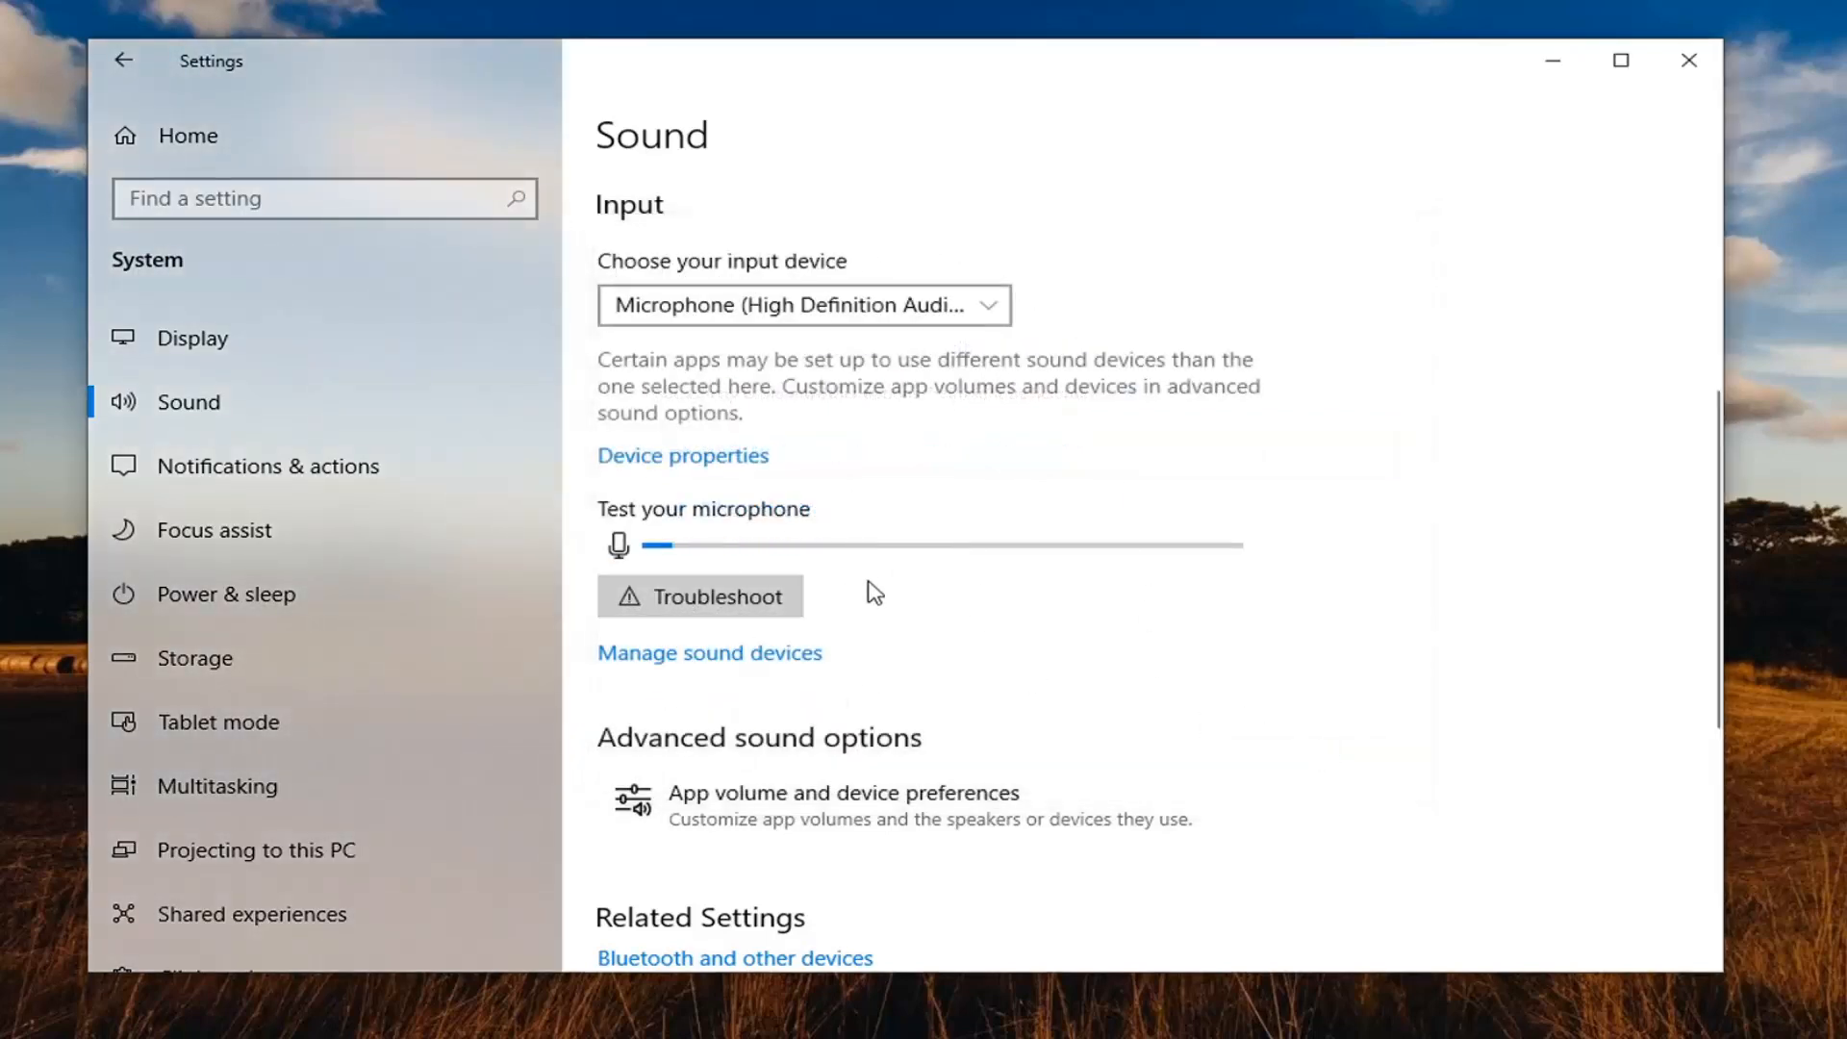
{"action": "left_click", "coordinate": [1687, 59]}
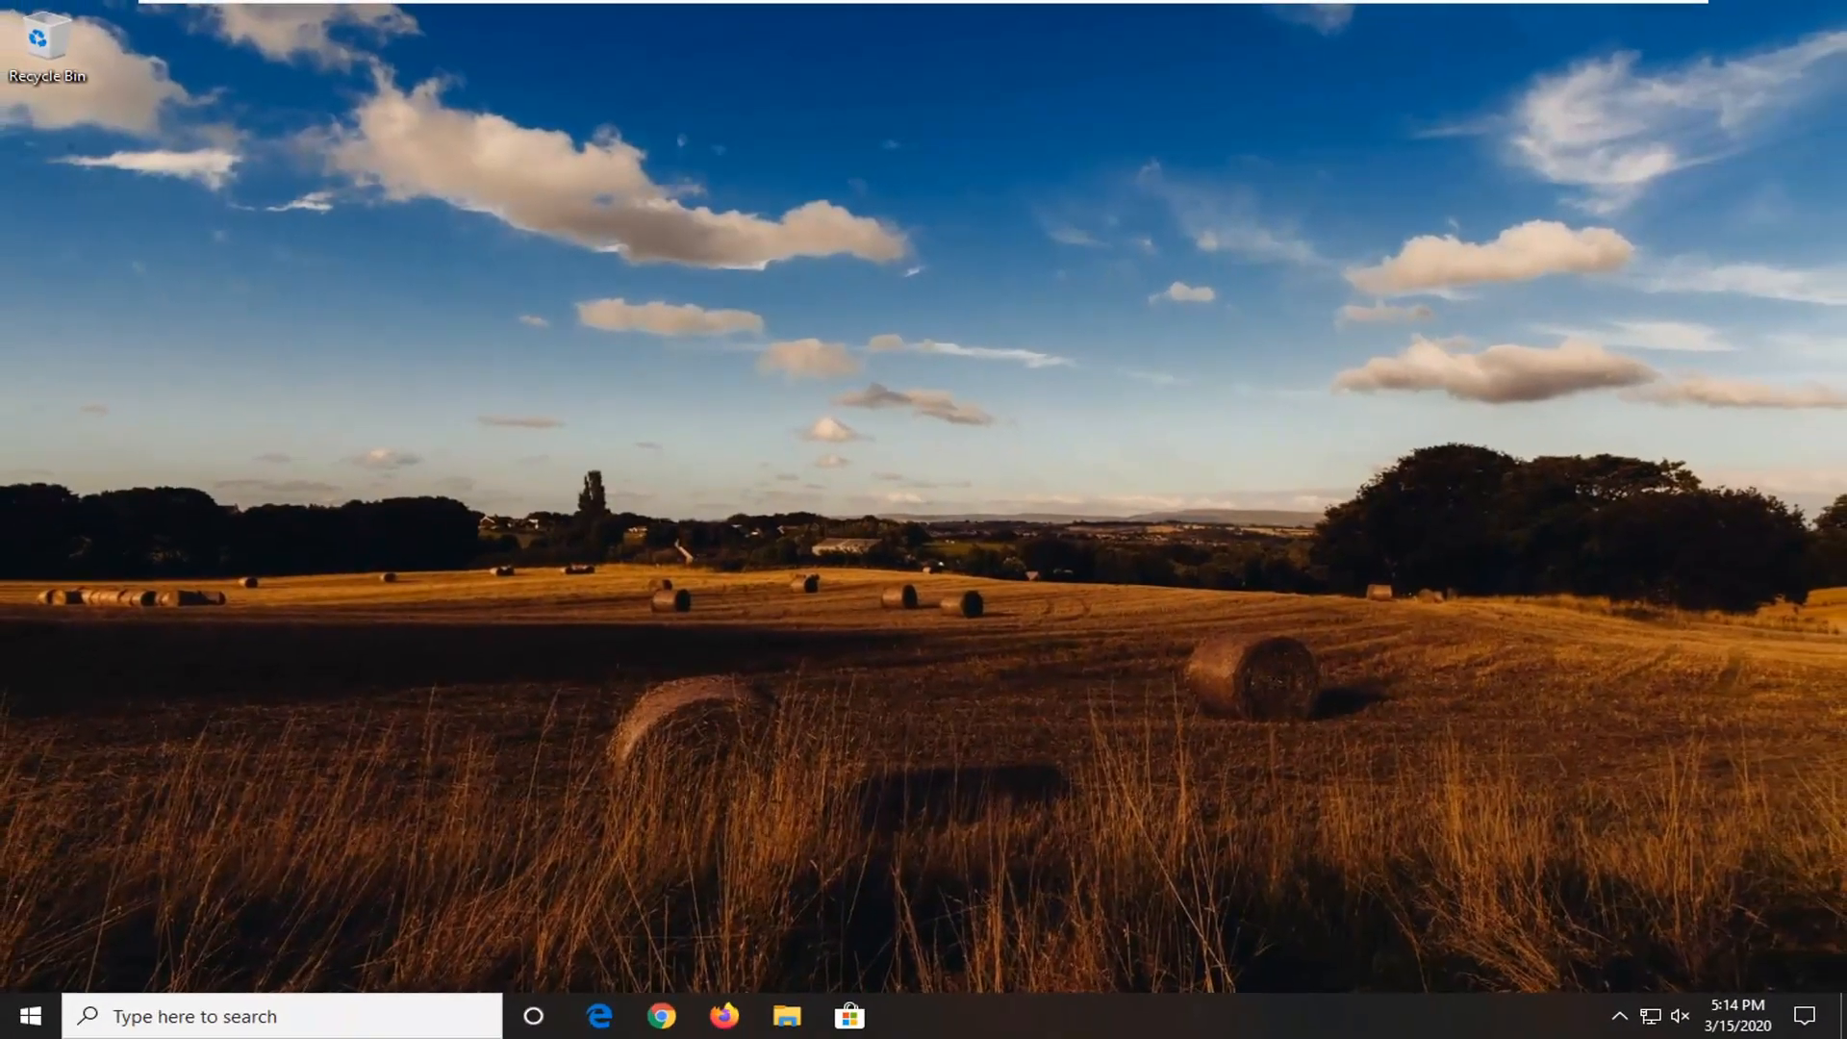